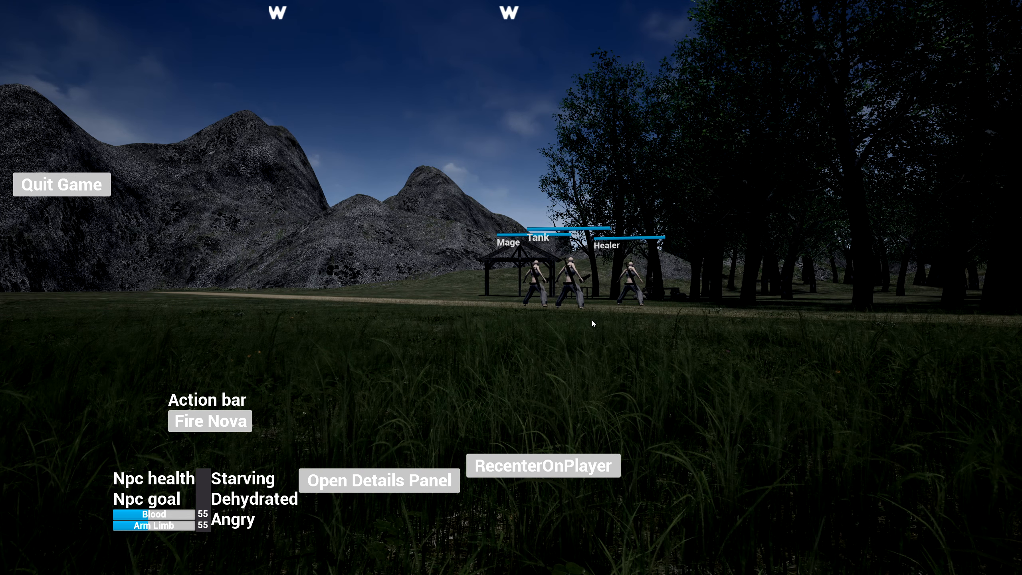
{"action": "mouse_move", "coordinate": [556, 329]}
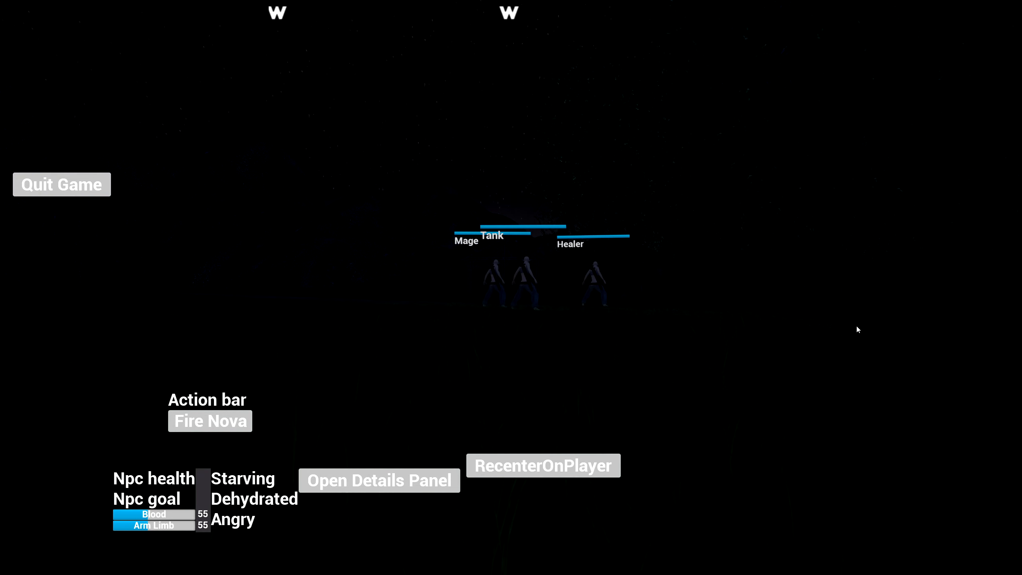
{"action": "mouse_move", "coordinate": [615, 316]}
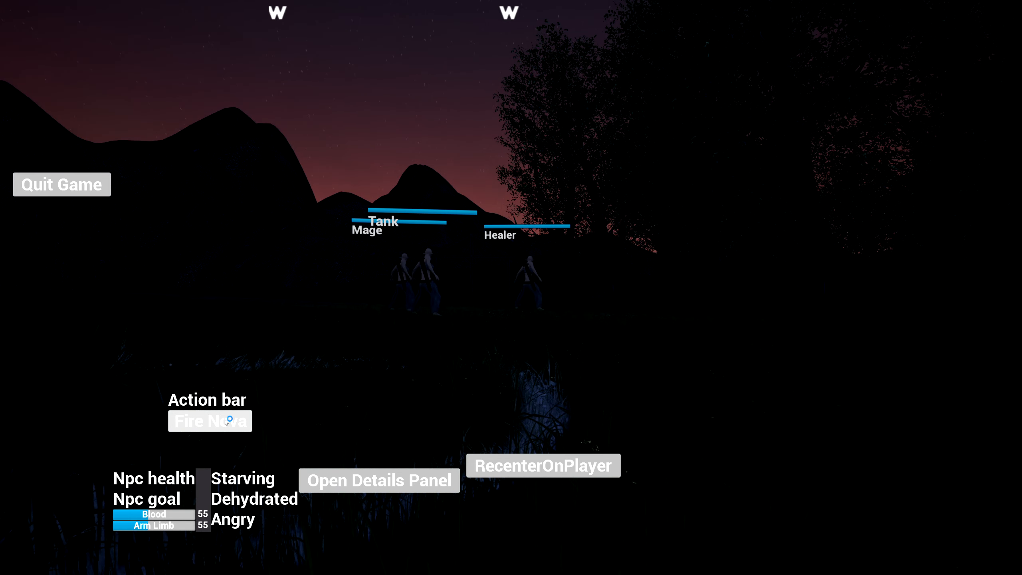
Have the Mage cast Fire Nova twice at the chosen spot near the party.
{"action": "left_click", "coordinate": [209, 421]}
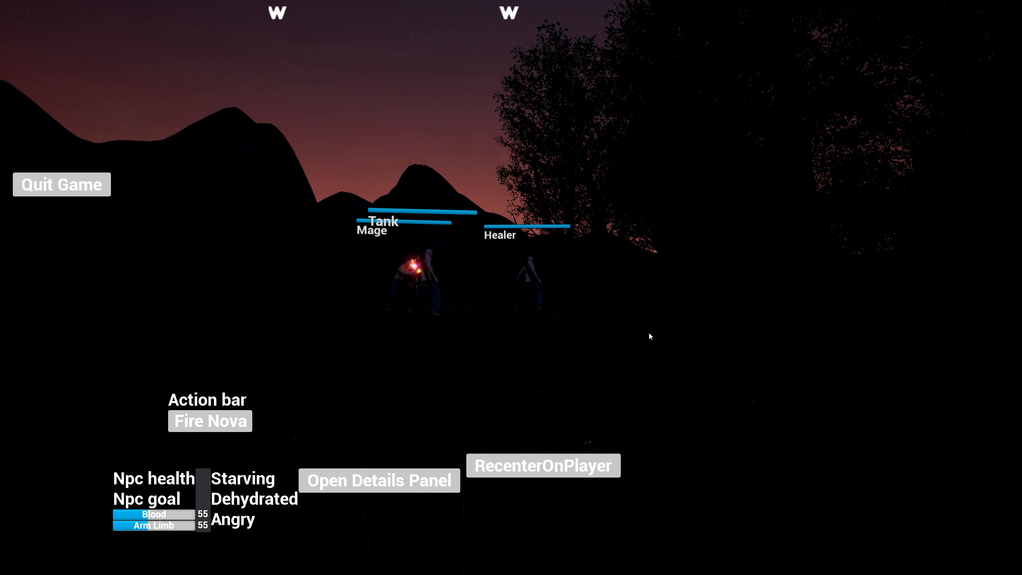
{"action": "left_click", "coordinate": [210, 420]}
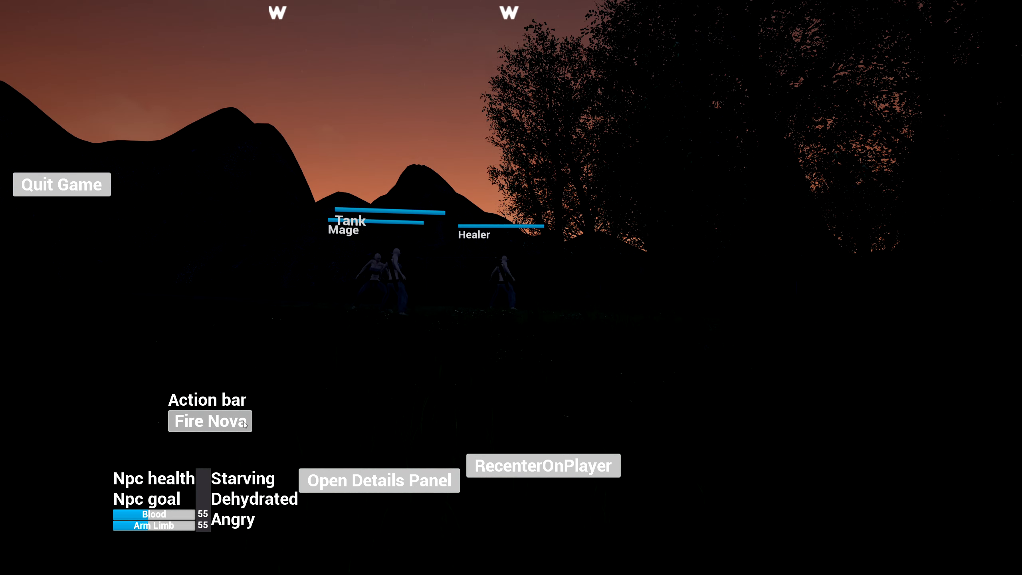
{"action": "left_click", "coordinate": [210, 420]}
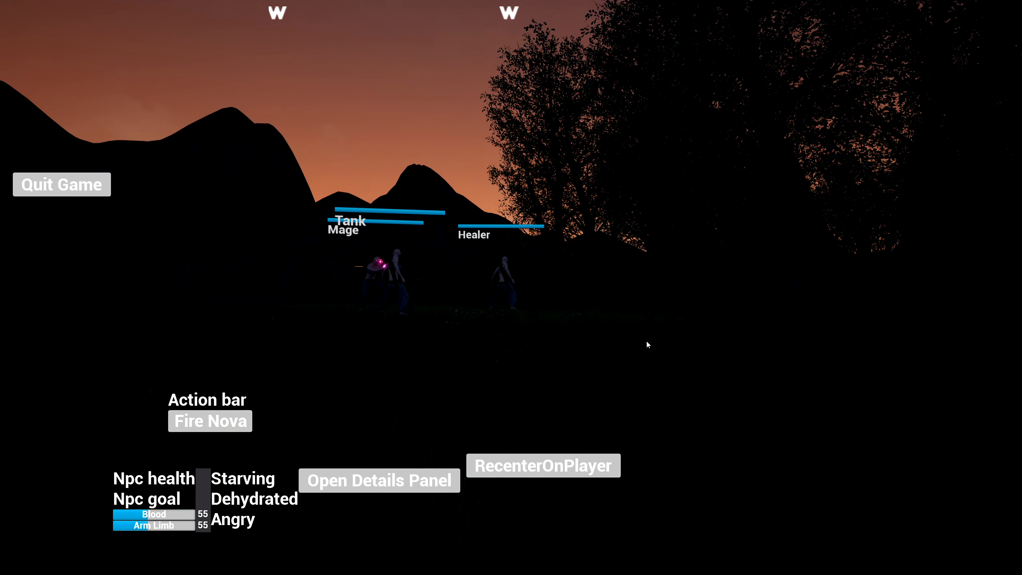
{"action": "left_click", "coordinate": [209, 421]}
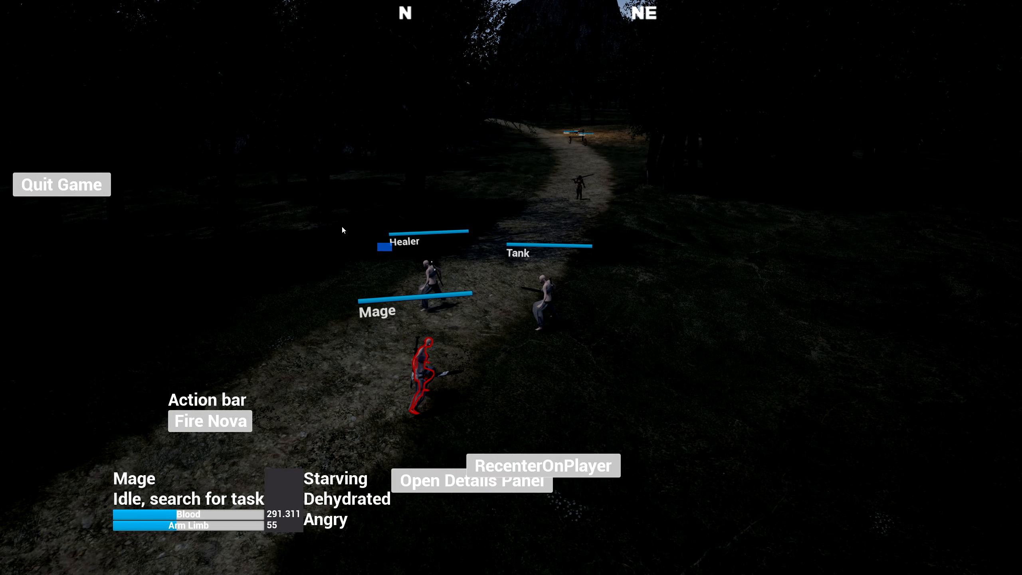
Select the party, ask the NPC about '!Goblin Killing', and thank him to accept the Kill Goblins quest.
{"action": "left_click_drag", "start_coordinate": [391, 250], "coordinate": [647, 421]}
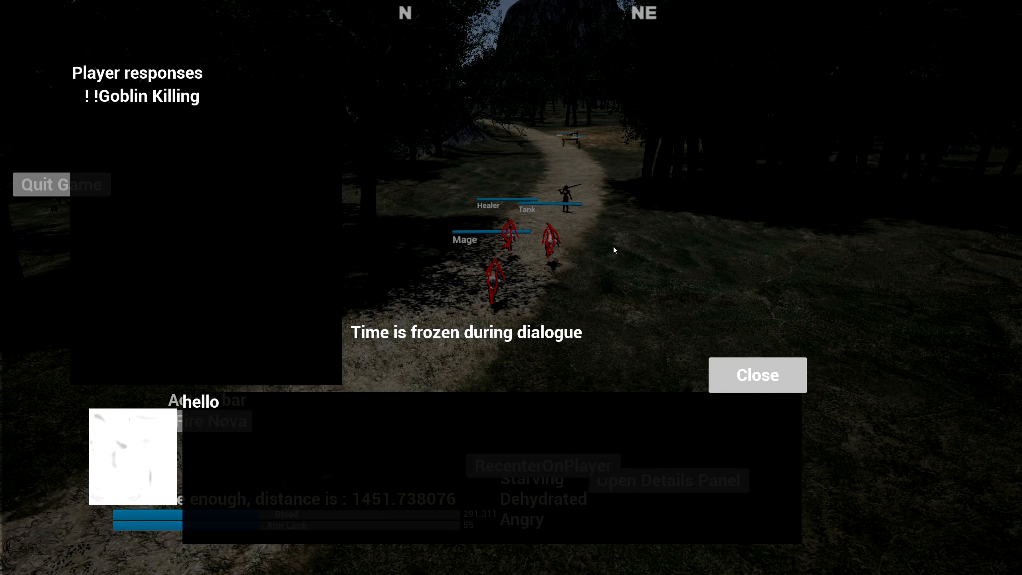
{"action": "left_click", "coordinate": [138, 95]}
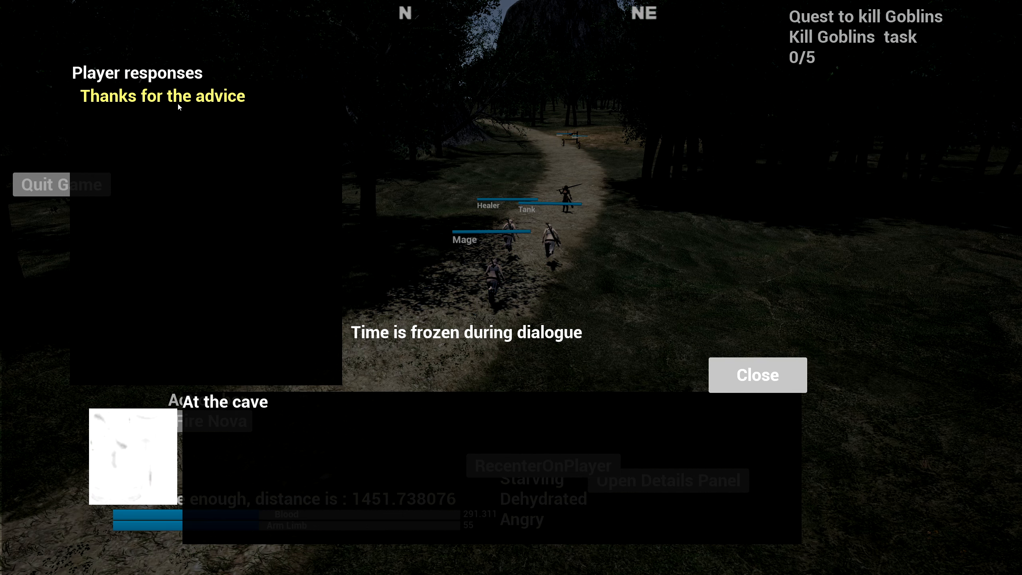
{"action": "left_click", "coordinate": [757, 374]}
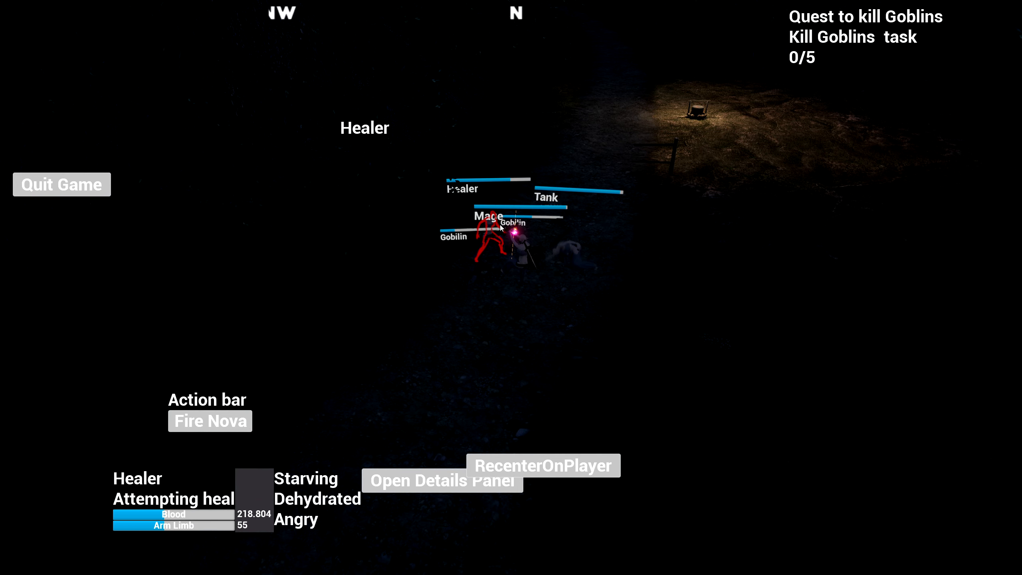
Cast Fire Nova repeatedly on the goblins fighting the party at the cave.
{"action": "left_click", "coordinate": [210, 421]}
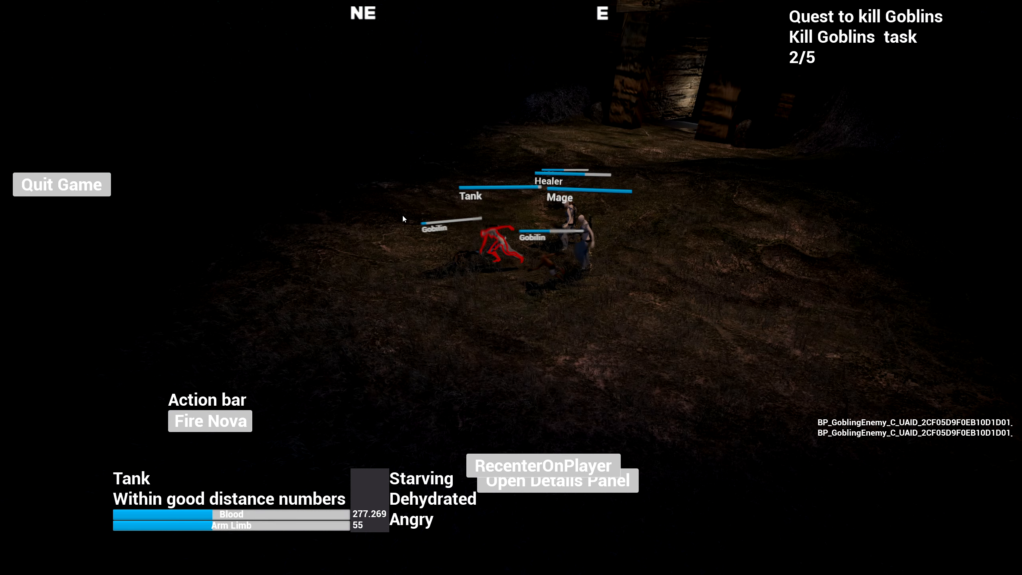
{"action": "left_click", "coordinate": [210, 420]}
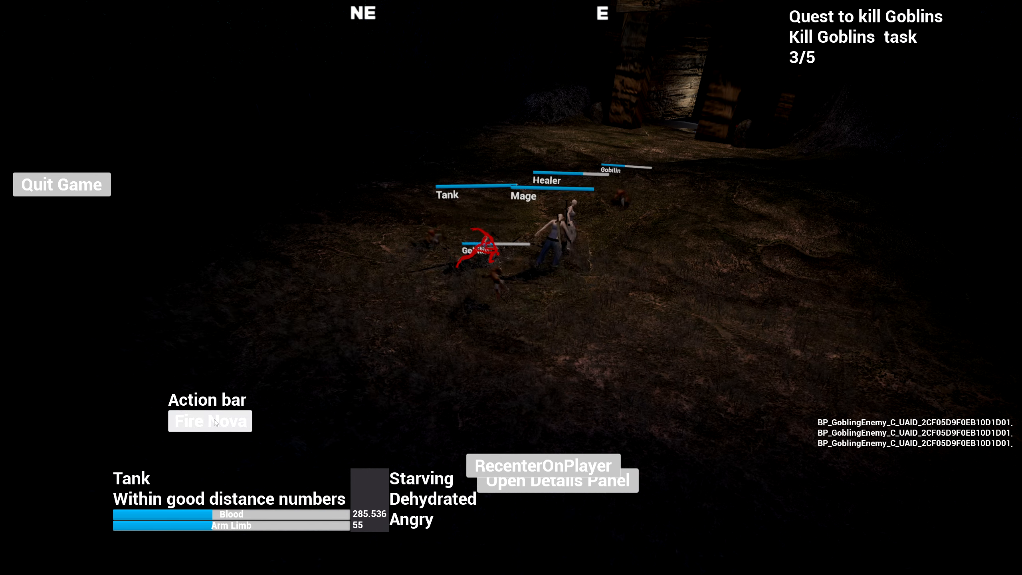
{"action": "left_click", "coordinate": [209, 421]}
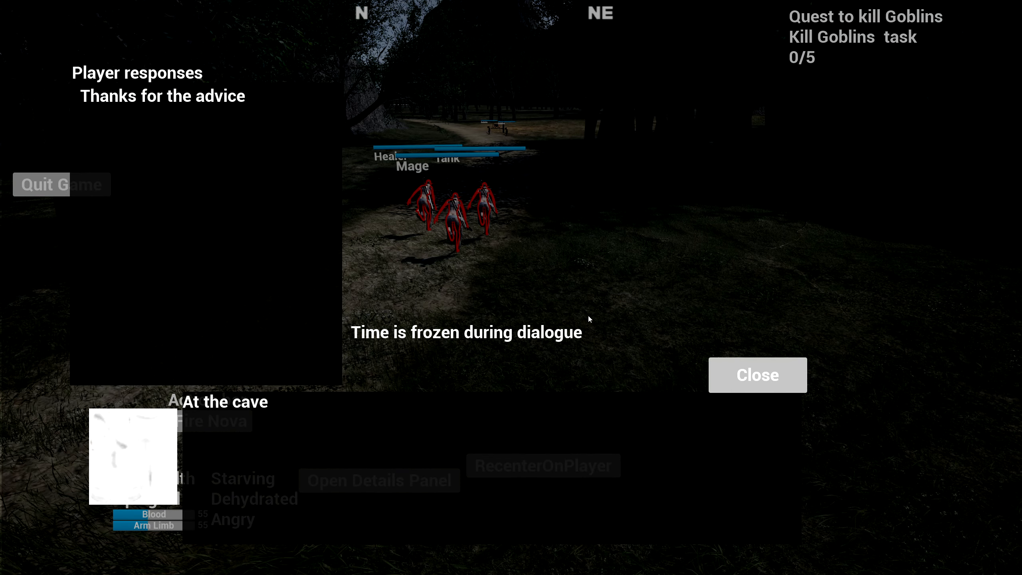
Dismiss the NPC's 'At the cave' advice dialogue.
{"action": "left_click", "coordinate": [757, 374]}
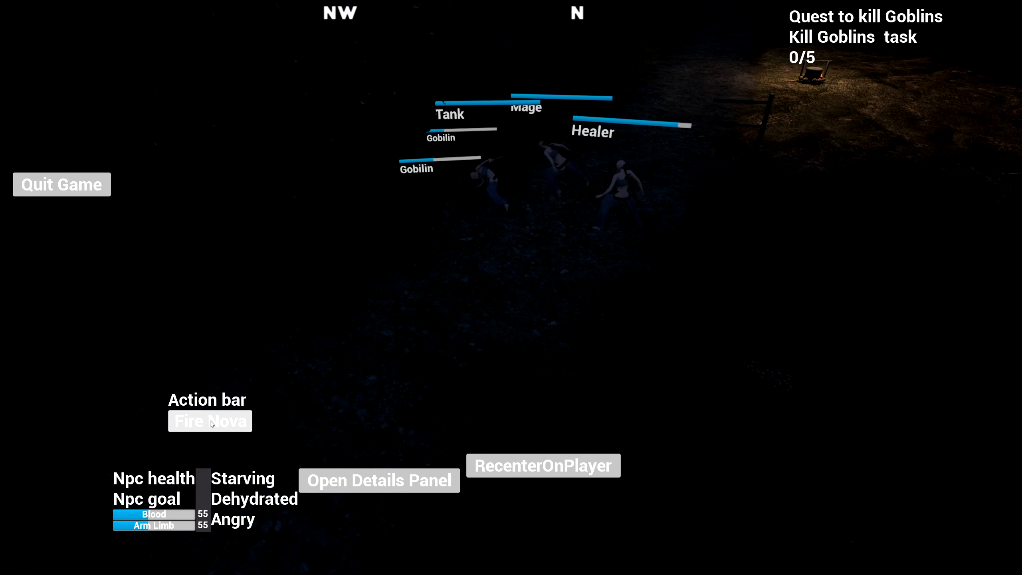
Cast Fire Nova twice at the approaching goblins near the cave.
{"action": "left_click", "coordinate": [210, 420]}
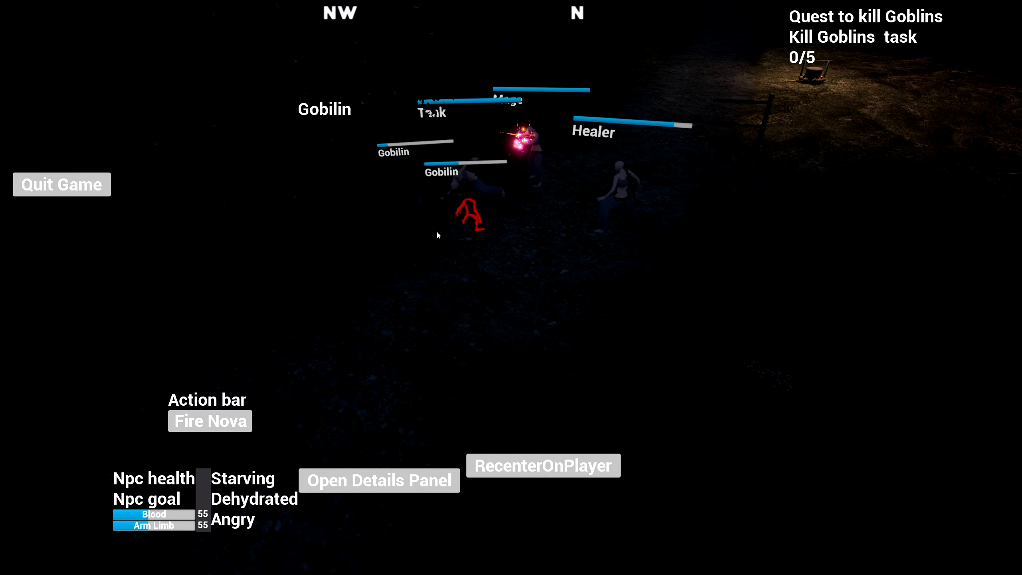
{"action": "left_click", "coordinate": [210, 421]}
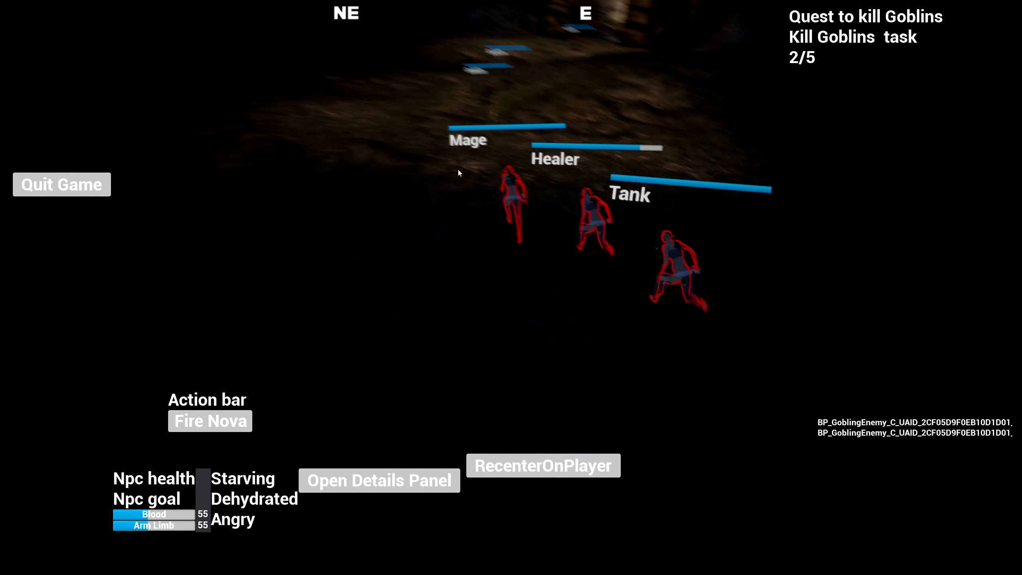
Cast Fire Nova three times on the remaining goblins at the cave.
{"action": "left_click", "coordinate": [210, 421]}
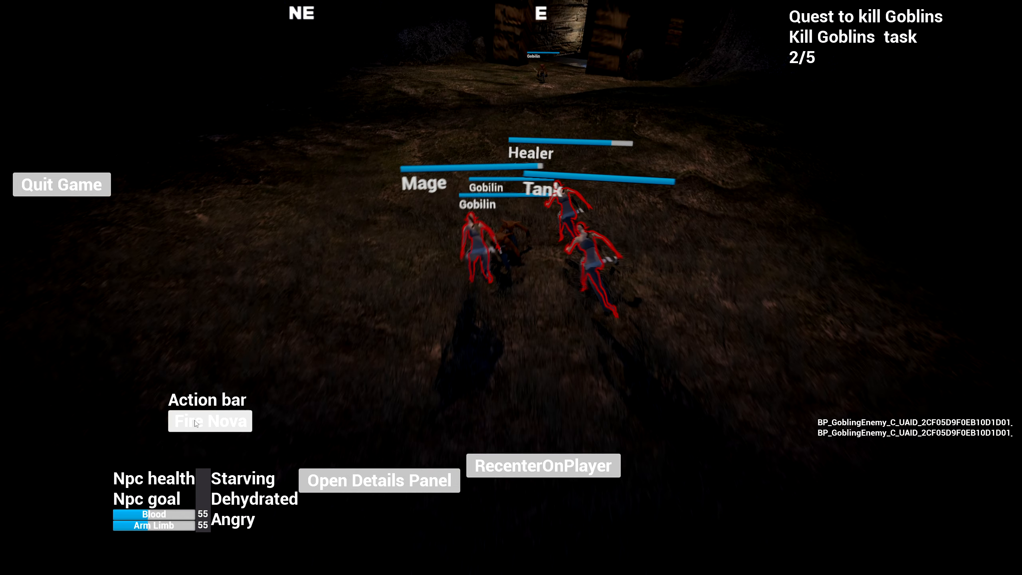
{"action": "left_click", "coordinate": [210, 420]}
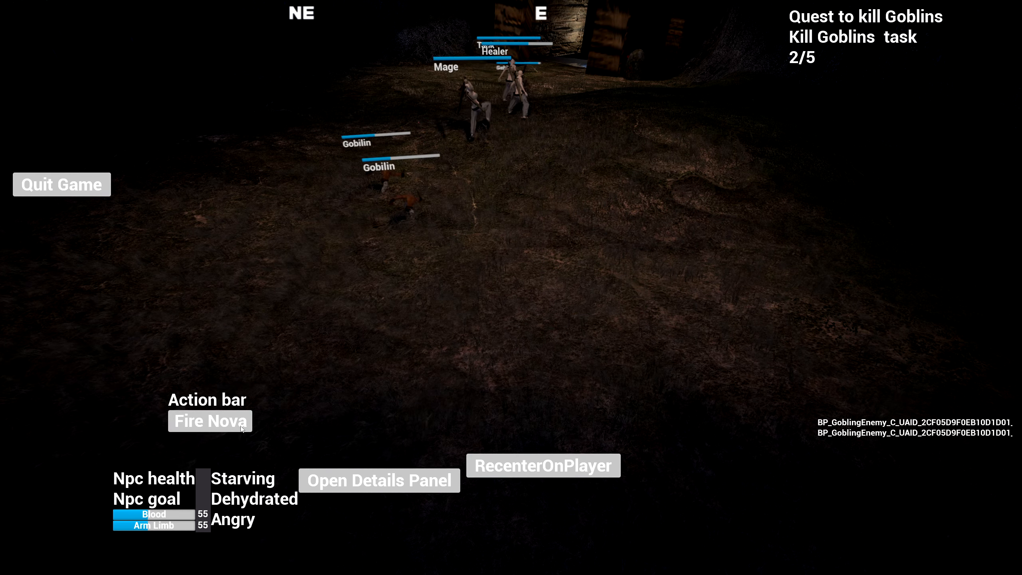
{"action": "left_click", "coordinate": [210, 421]}
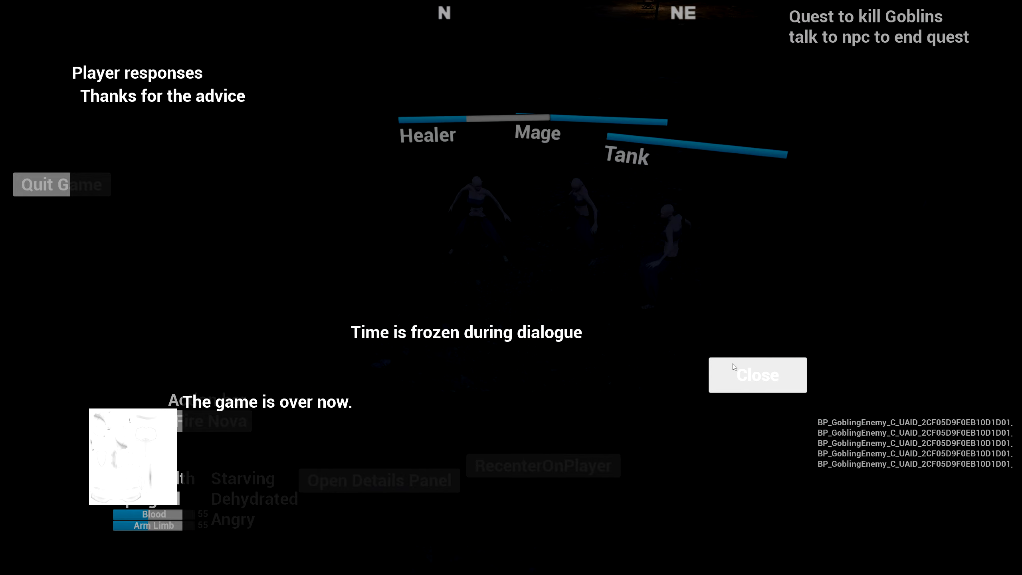
Close the NPC's 'The game is over now.' dialogue.
{"action": "left_click", "coordinate": [757, 375]}
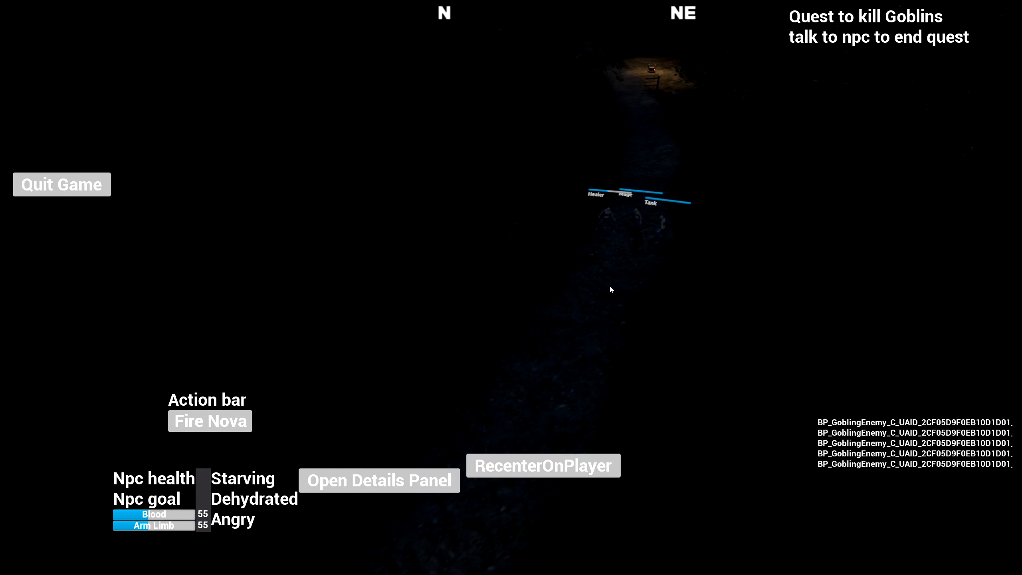